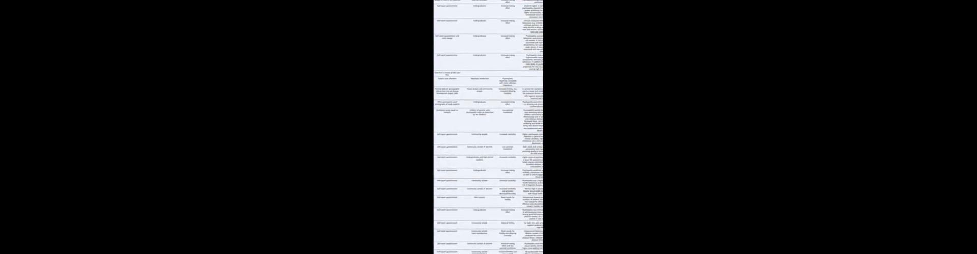
scroll(up, 3)
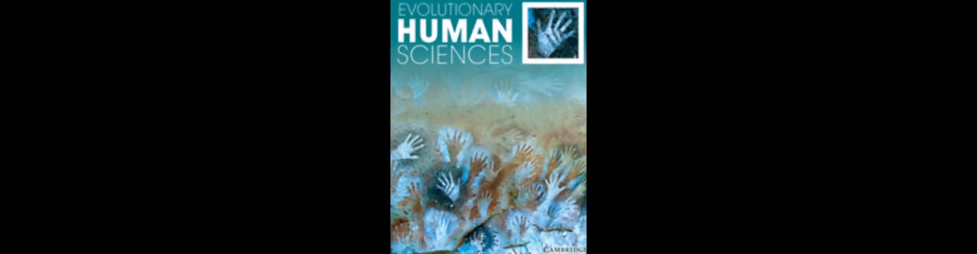
scroll(down, 3)
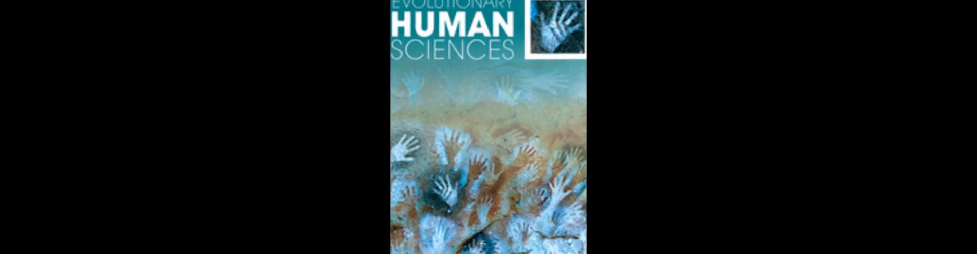
scroll(down, 3)
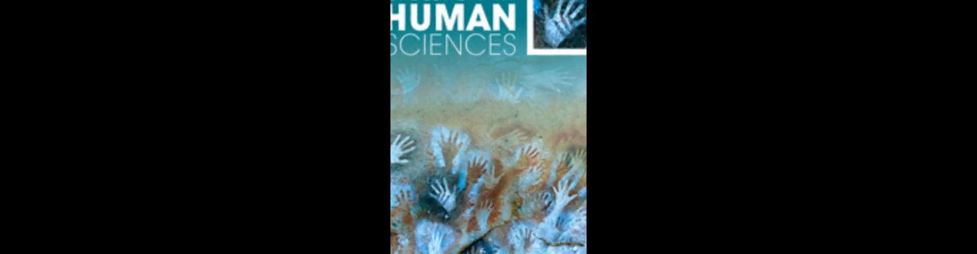